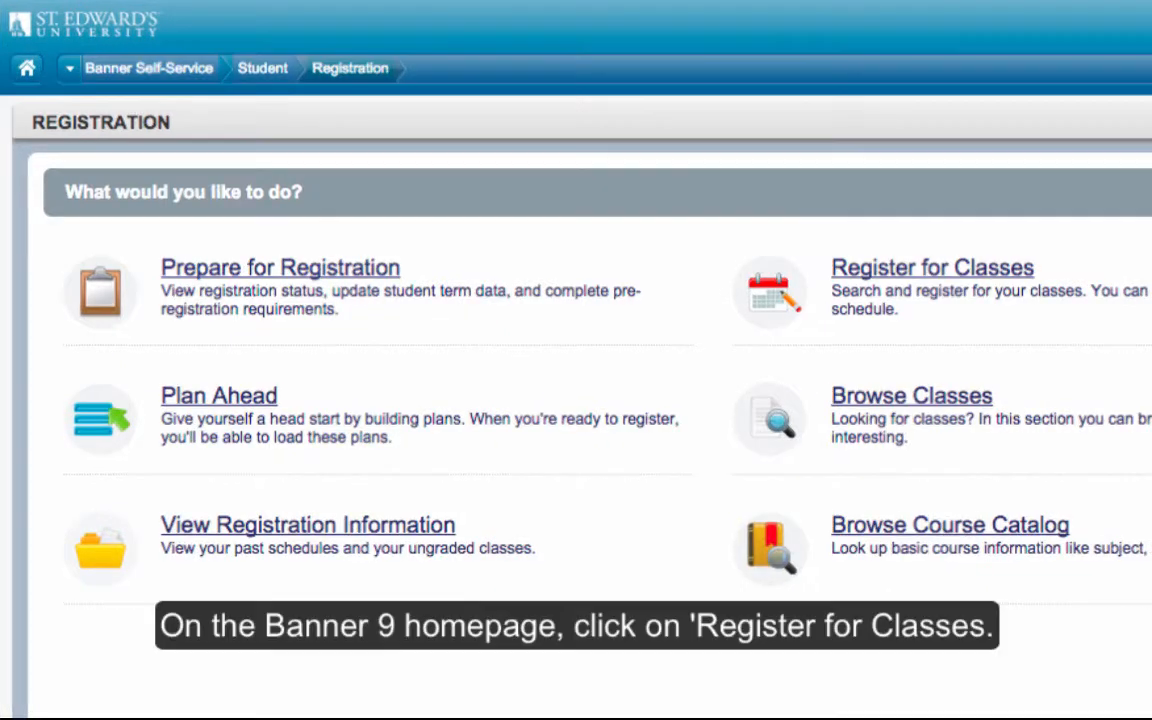
- Start class registration from the Registration home via Register for Classes
{"action": "left_click", "coordinate": [928, 268]}
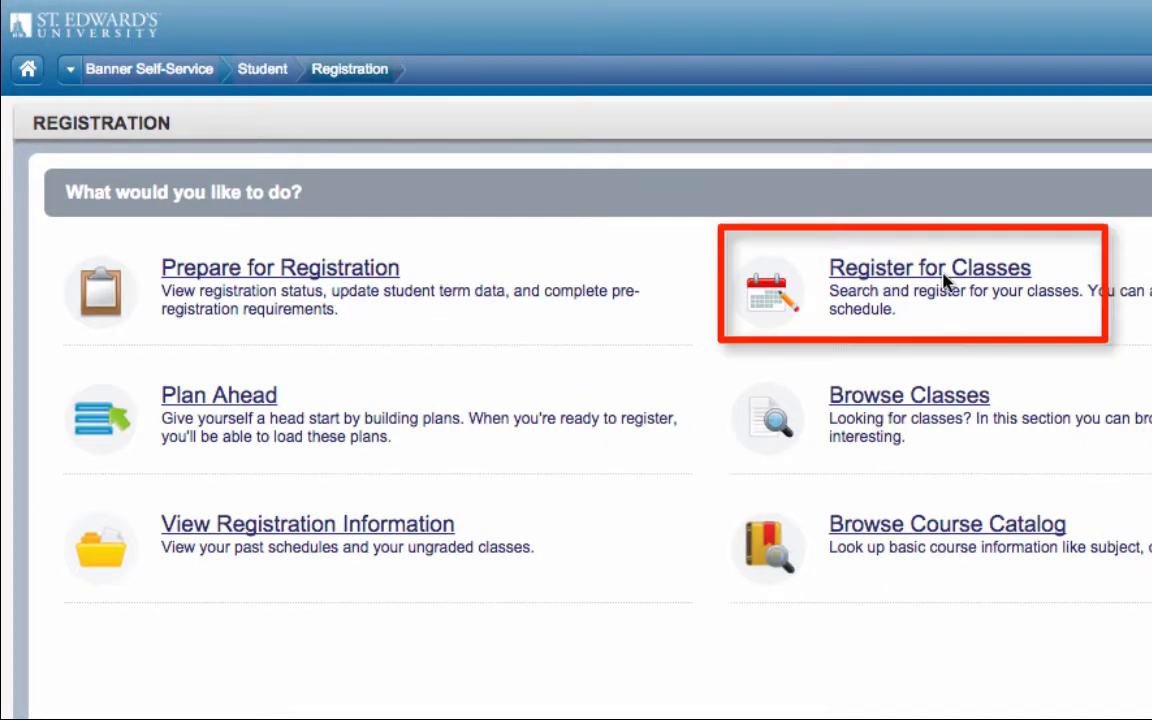
{"action": "mouse_move", "coordinate": [928, 278]}
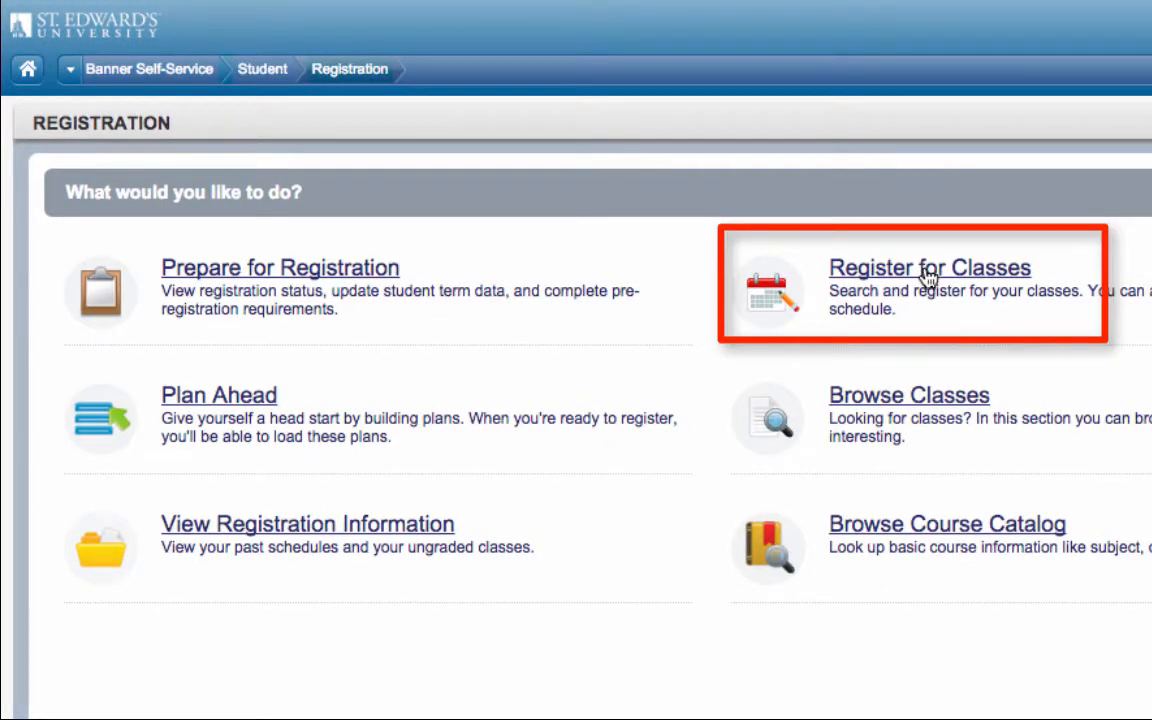
{"action": "left_click", "coordinate": [928, 268]}
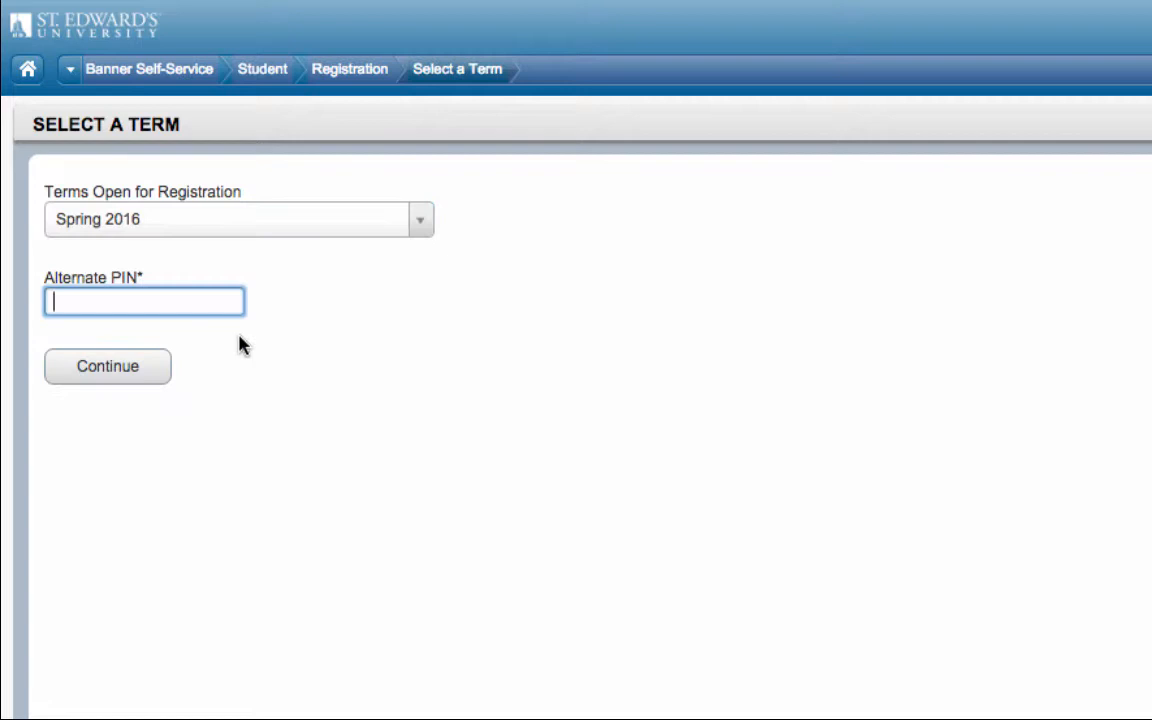
{"action": "mouse_move", "coordinate": [336, 408]}
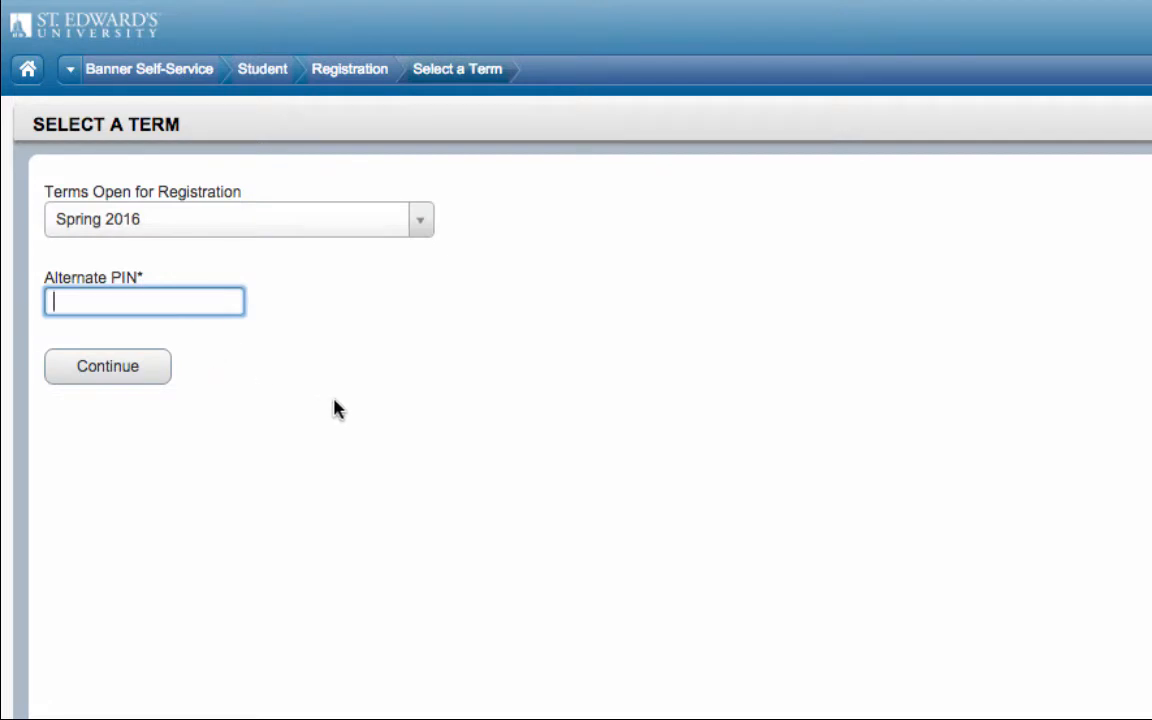
- Enter the alternate PIN for Spring 2016 and continue to the class search
{"action": "type", "text": "••••••"}
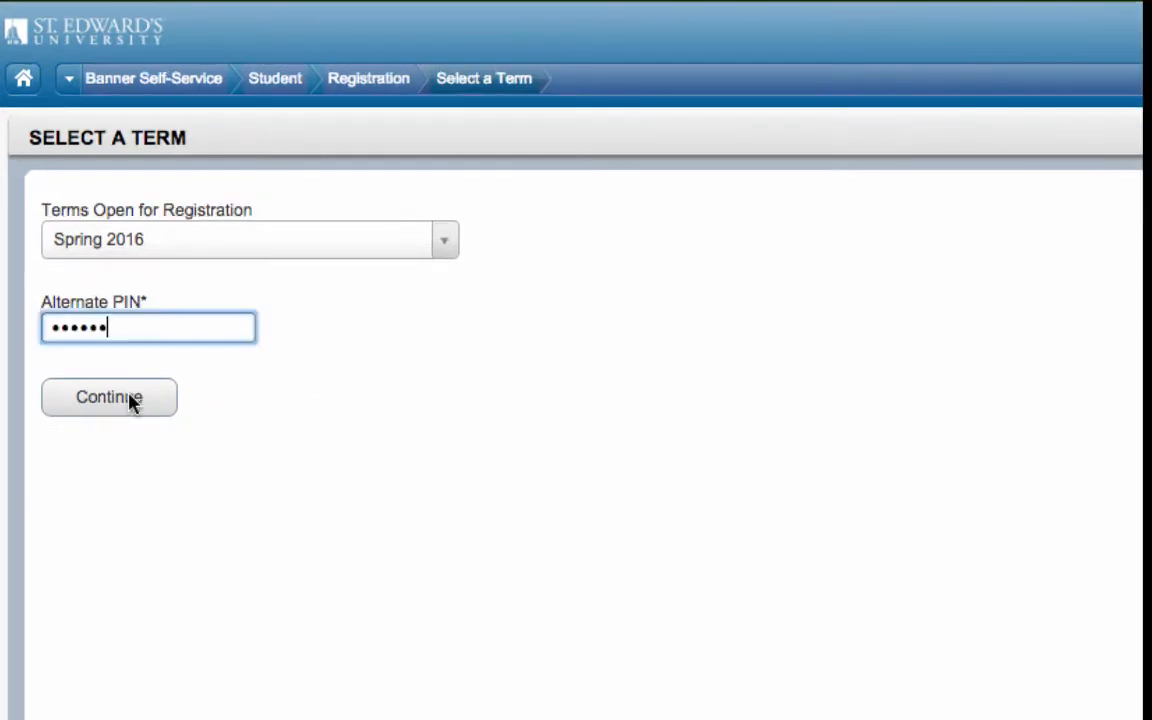
{"action": "left_click", "coordinate": [108, 396]}
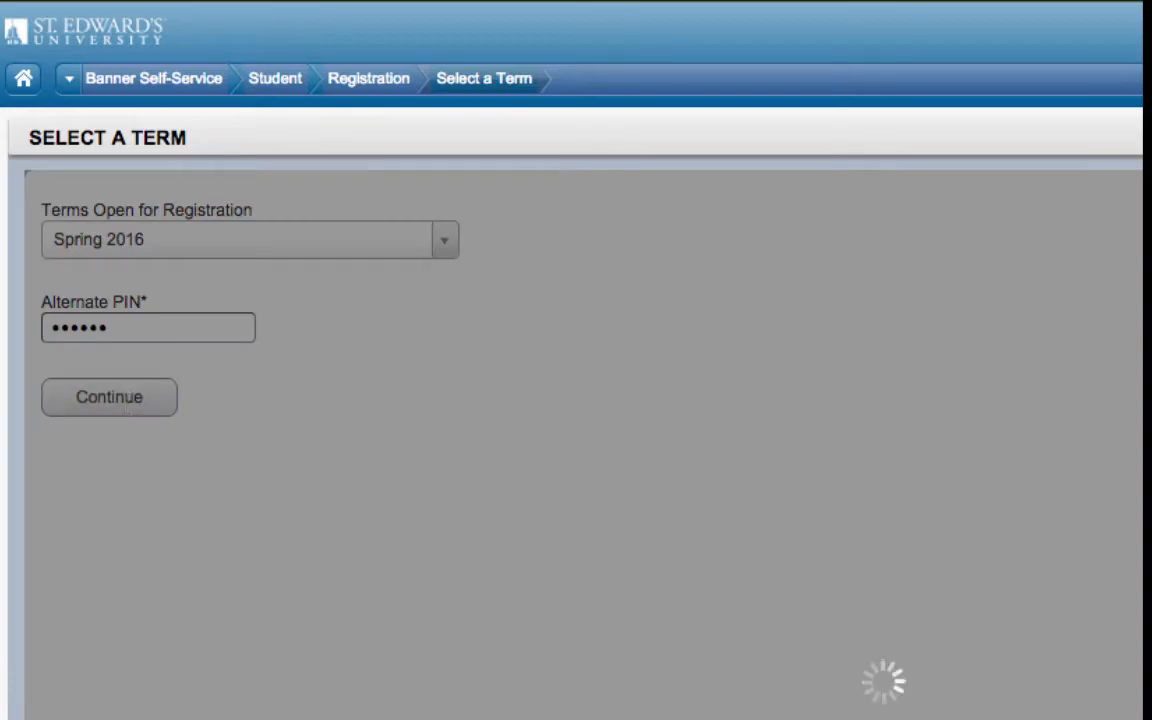
{"action": "left_click", "coordinate": [108, 396]}
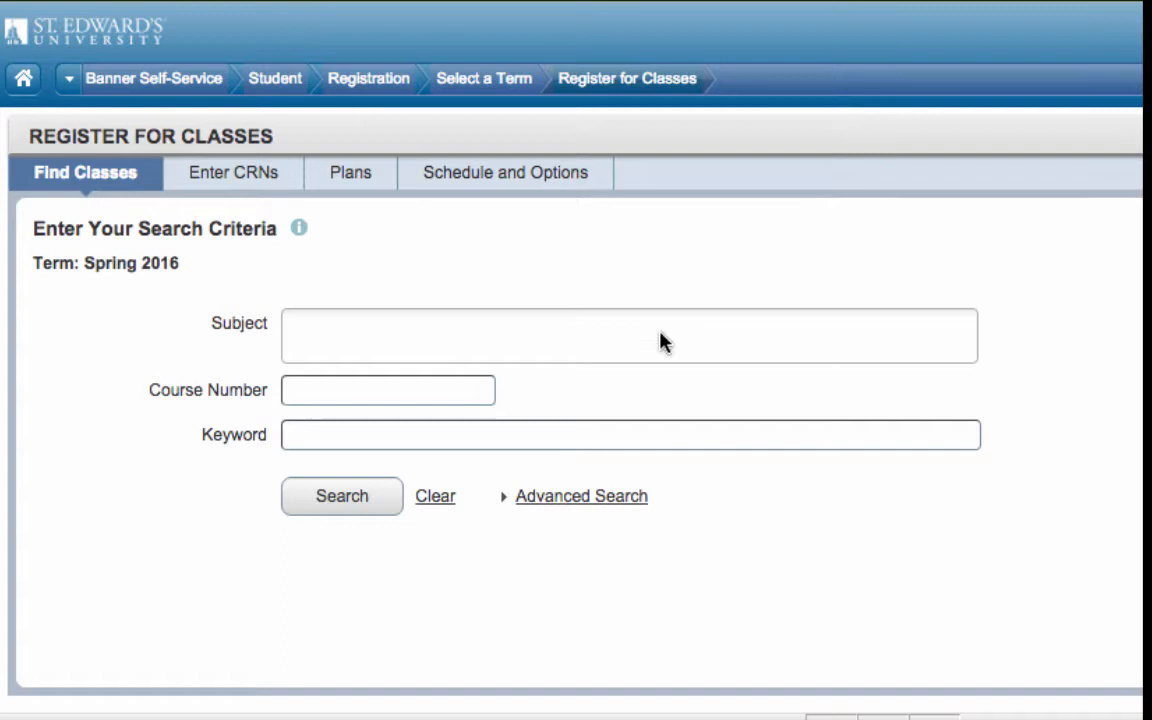
- Set the search subject to Communication from the suggestion list
{"action": "left_click", "coordinate": [630, 336]}
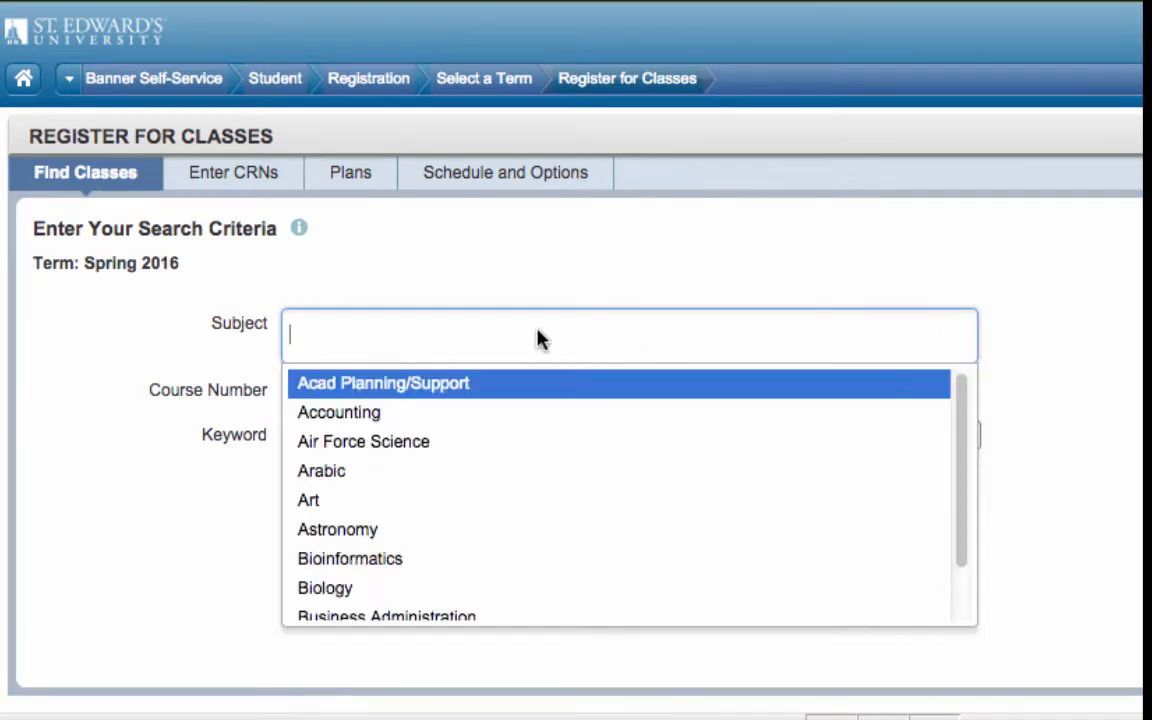
{"action": "type", "text": "Communicatio"}
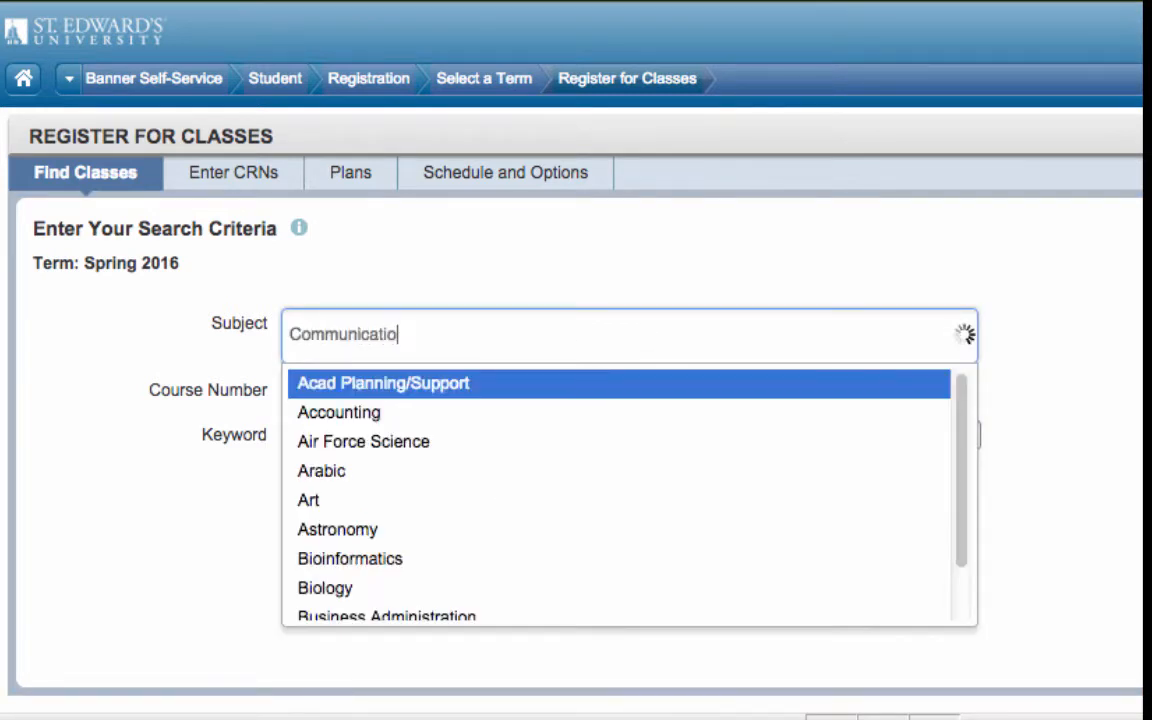
{"action": "type", "text": "n"}
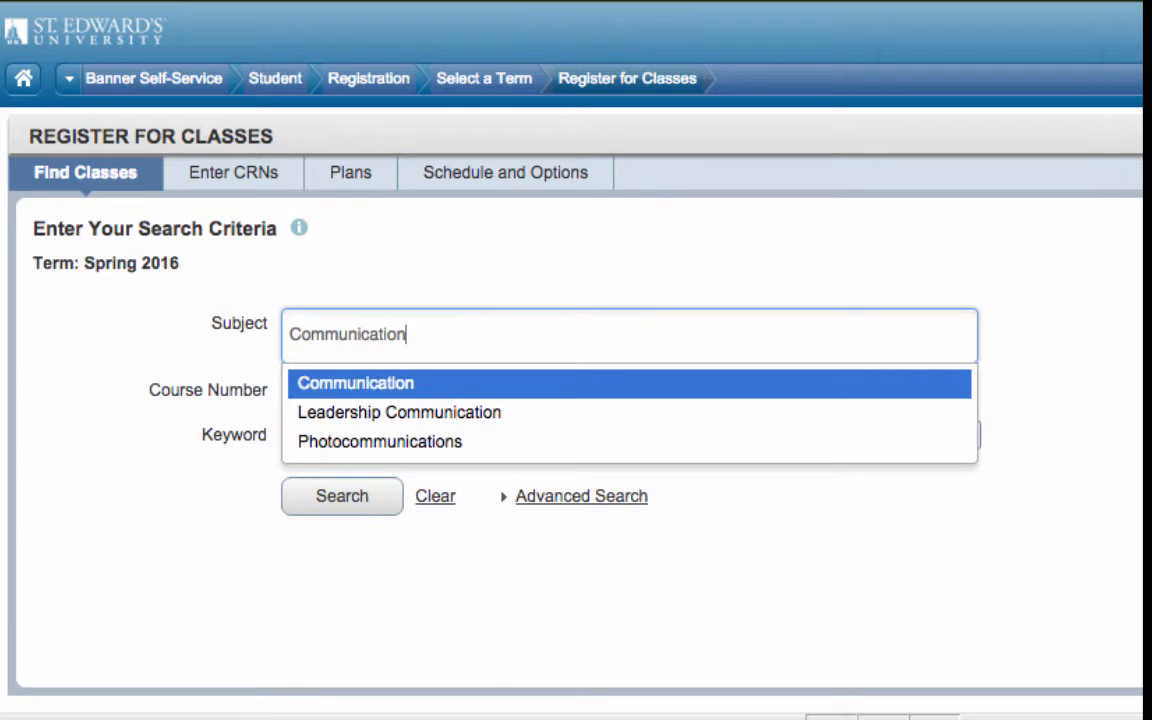
{"action": "mouse_move", "coordinate": [536, 340]}
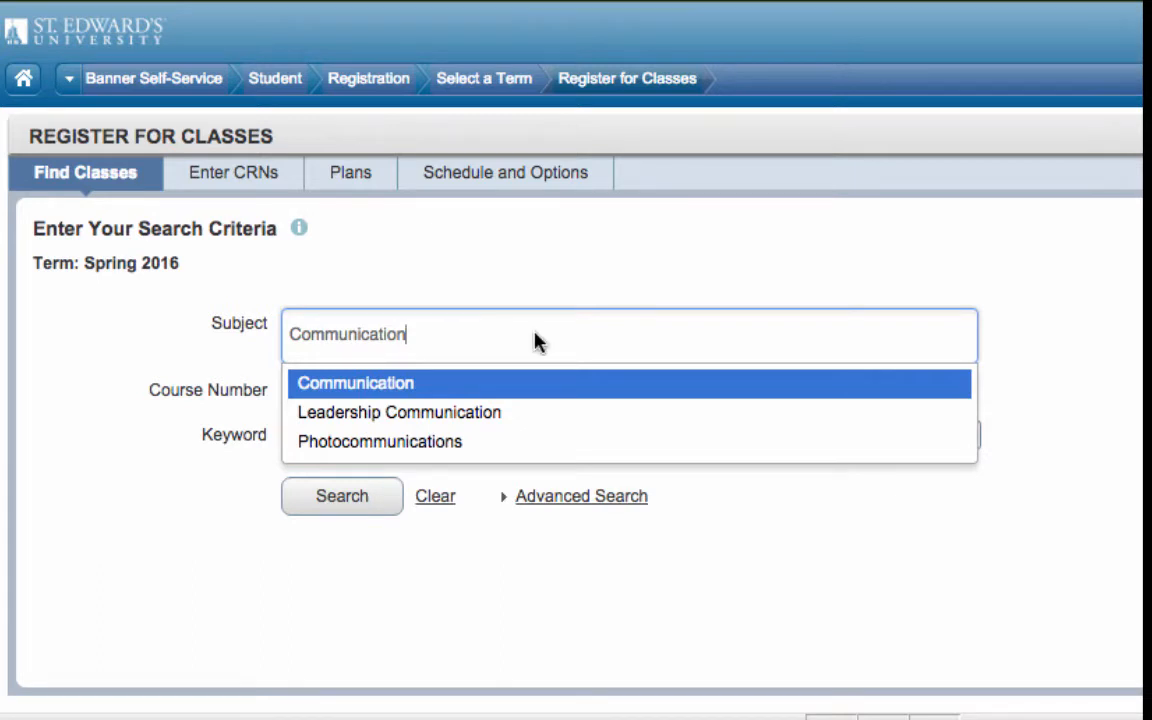
{"action": "left_click", "coordinate": [356, 384]}
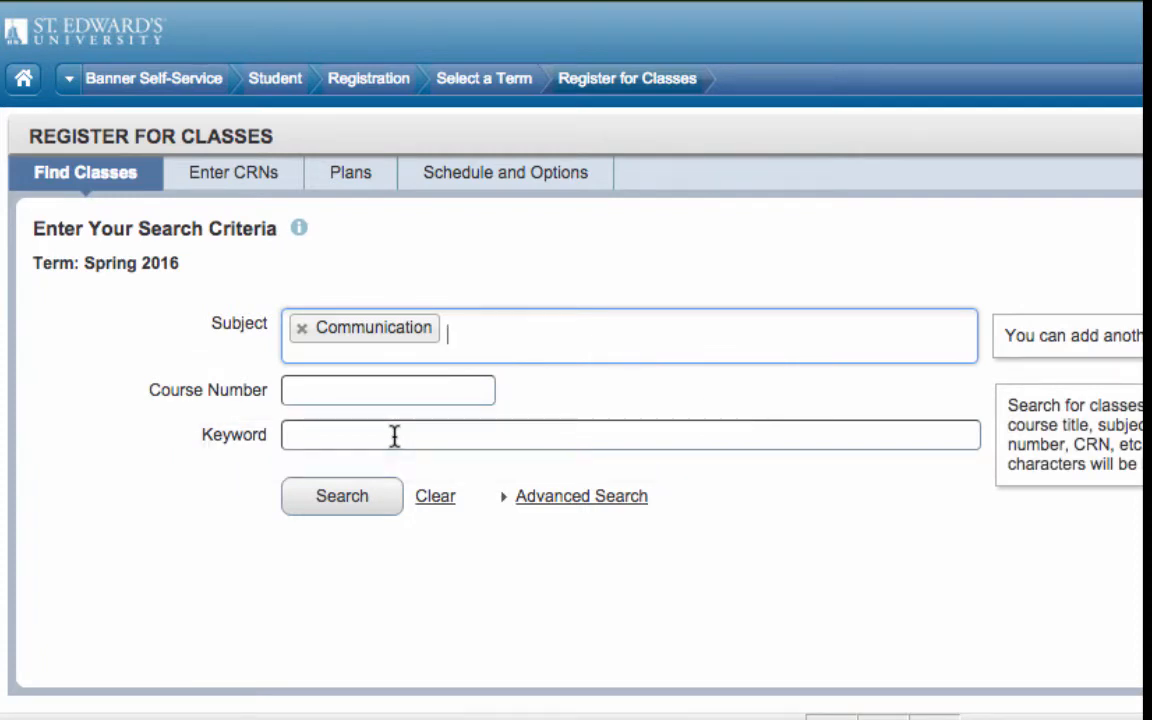
- Run the Spring 2016 class search for Communication sections
{"action": "left_click", "coordinate": [340, 496]}
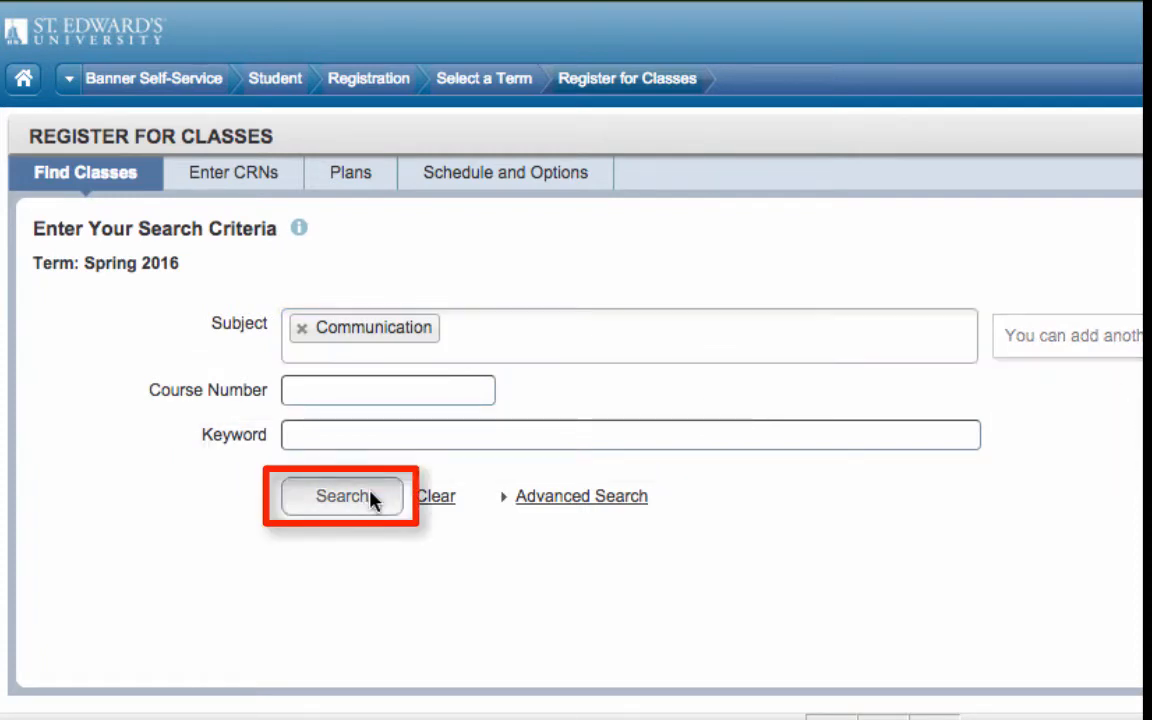
{"action": "left_click", "coordinate": [340, 496]}
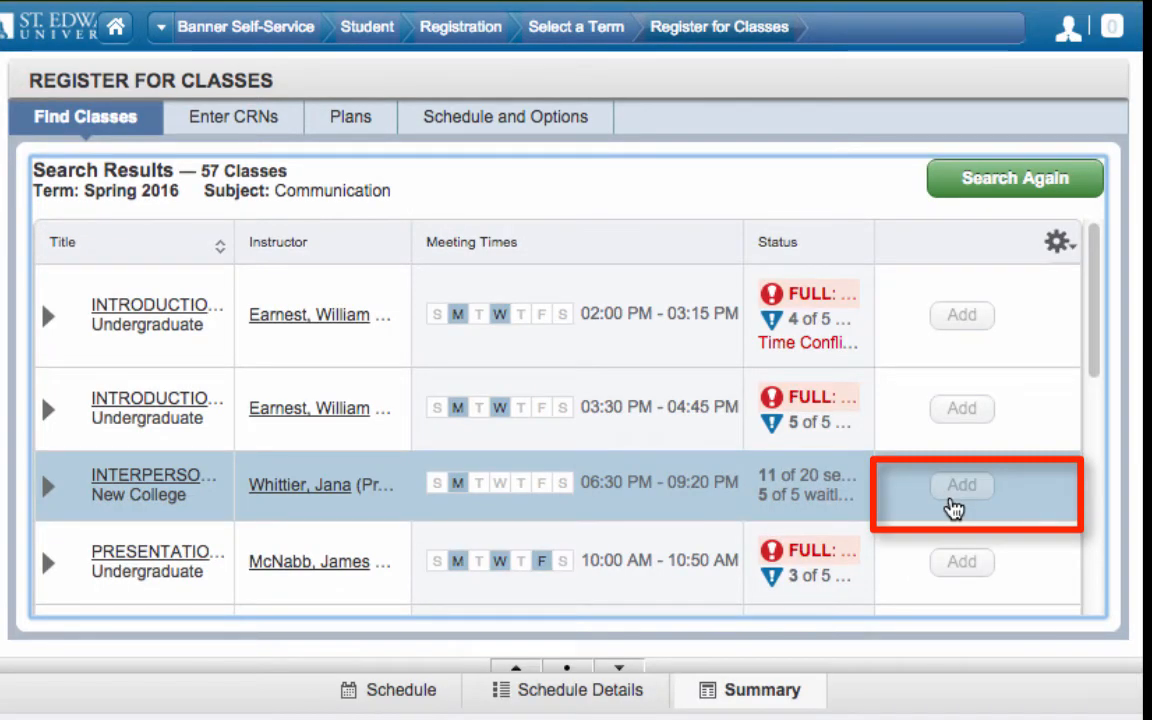
- Add the Interpersonal Communication section to the Spring 2016 schedule
{"action": "left_click", "coordinate": [388, 690]}
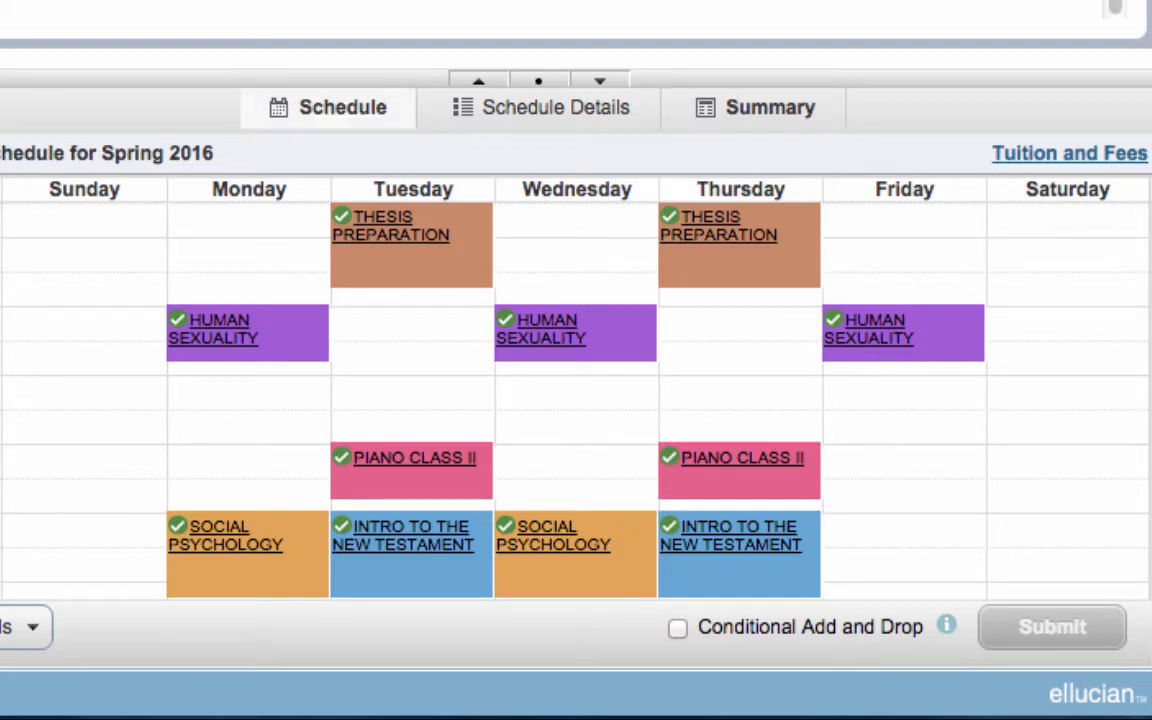
- Show the Schedule Details list of registered Spring 2016 classes, then move to the Summary
{"action": "left_click", "coordinate": [540, 108]}
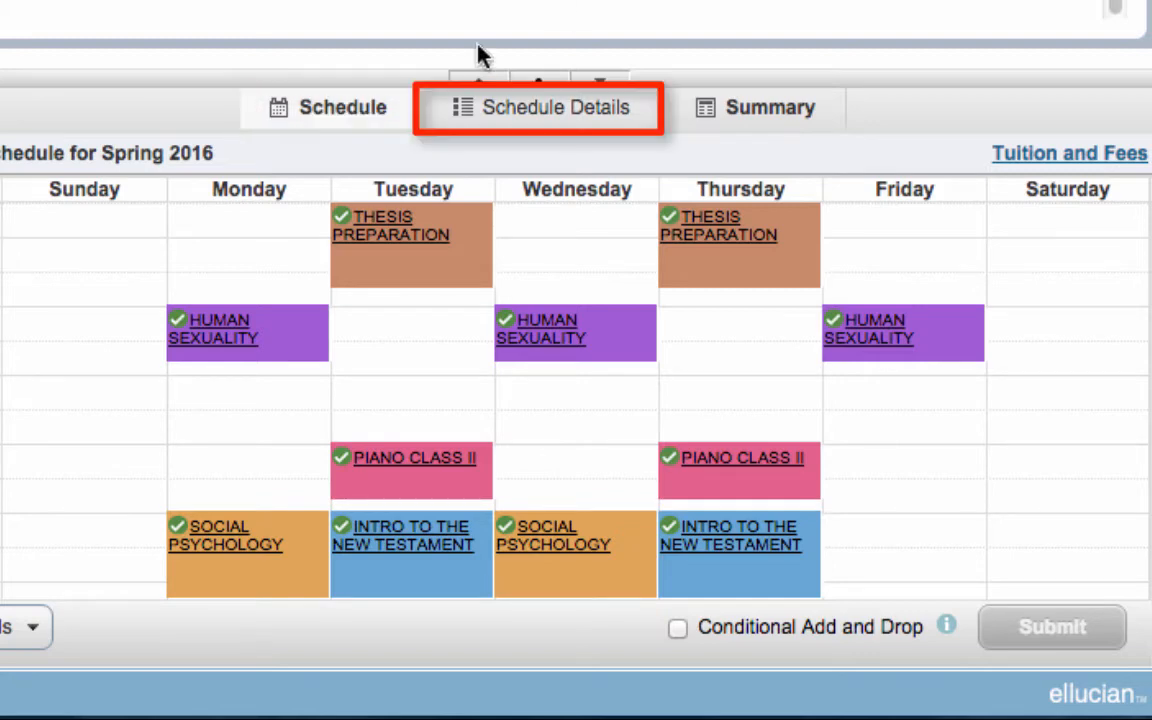
{"action": "left_click", "coordinate": [538, 108]}
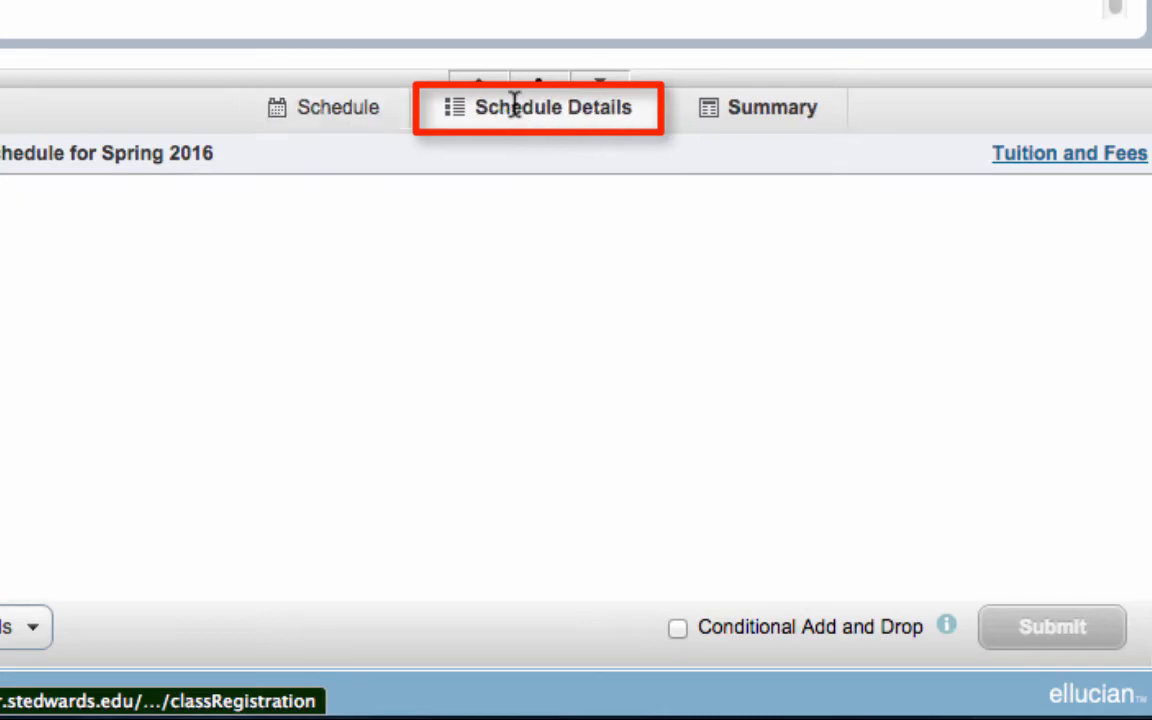
{"action": "left_click", "coordinate": [540, 108]}
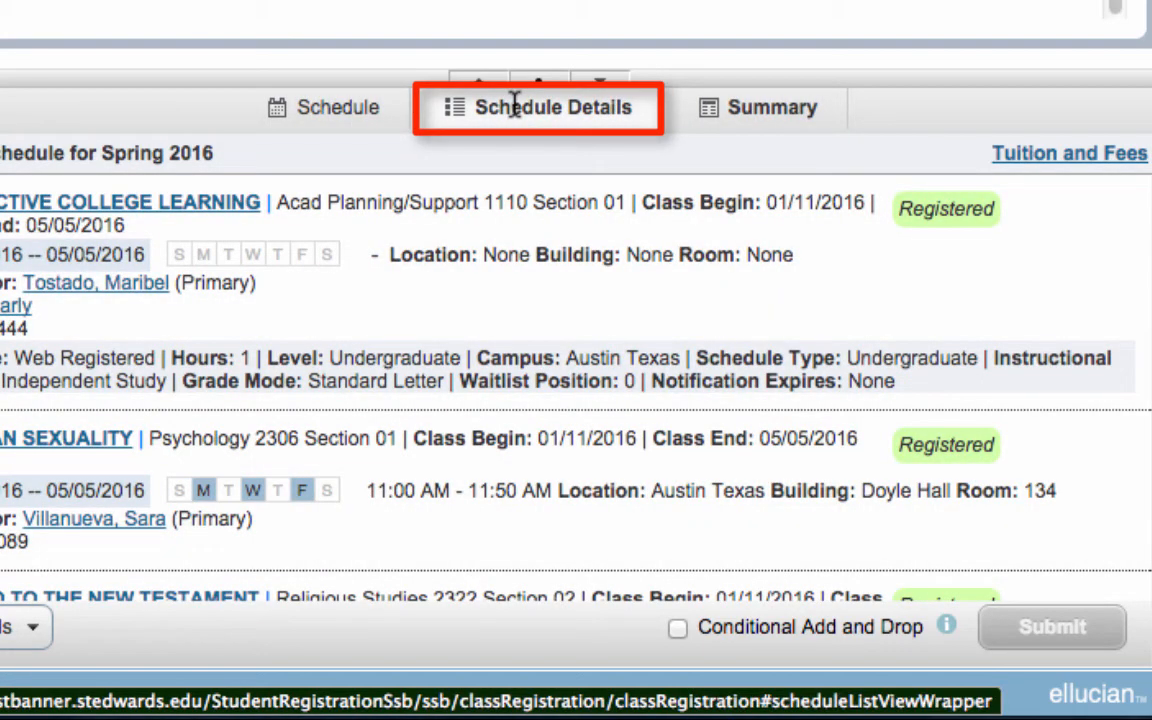
{"action": "left_click", "coordinate": [538, 108]}
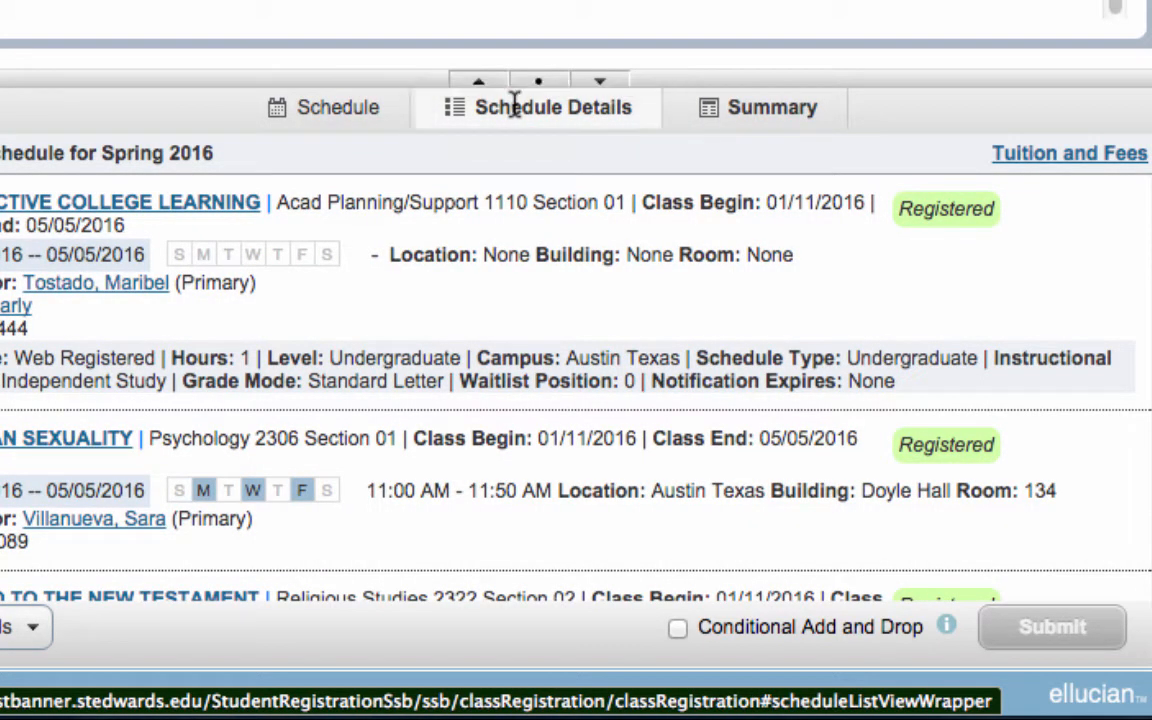
{"action": "left_click", "coordinate": [770, 108]}
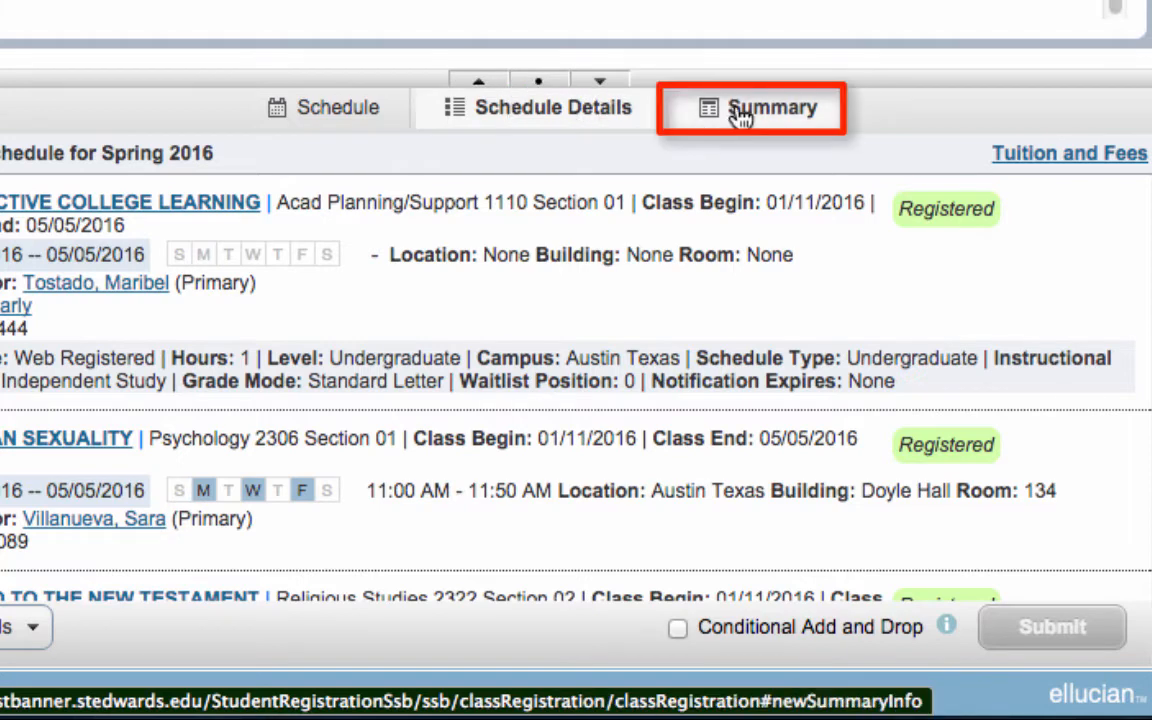
- Review the summary of six Registered courses (15 hours) and submit the registration
{"action": "left_click", "coordinate": [770, 108]}
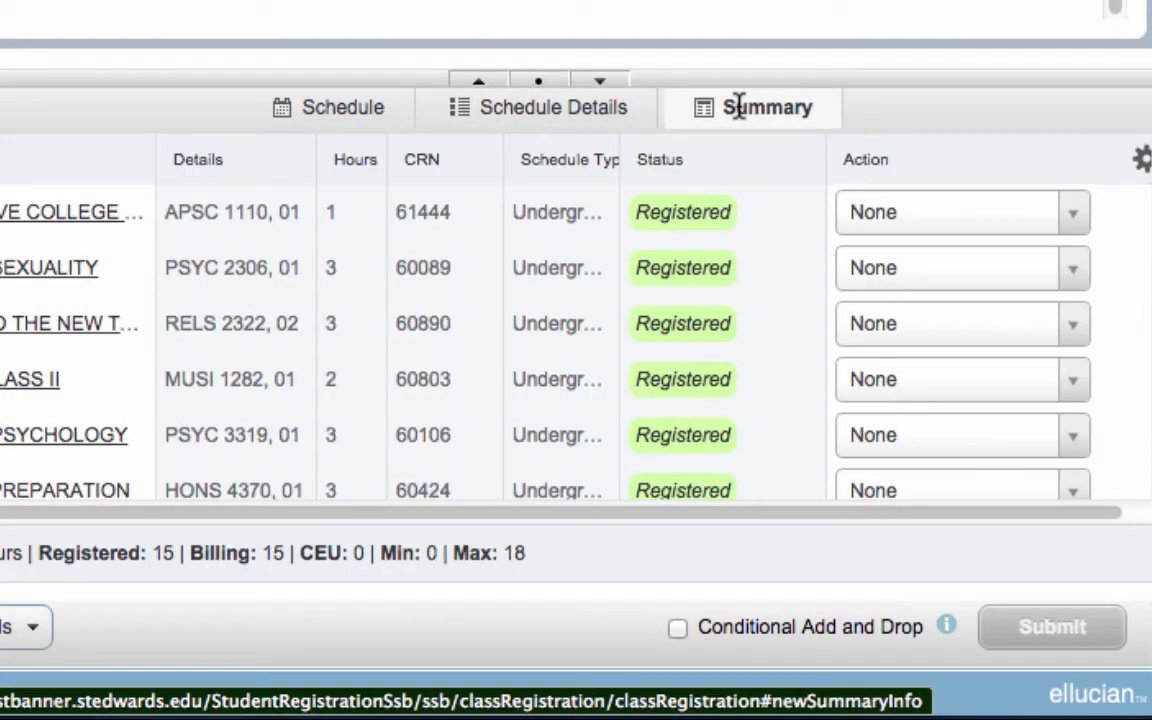
{"action": "mouse_move", "coordinate": [750, 136]}
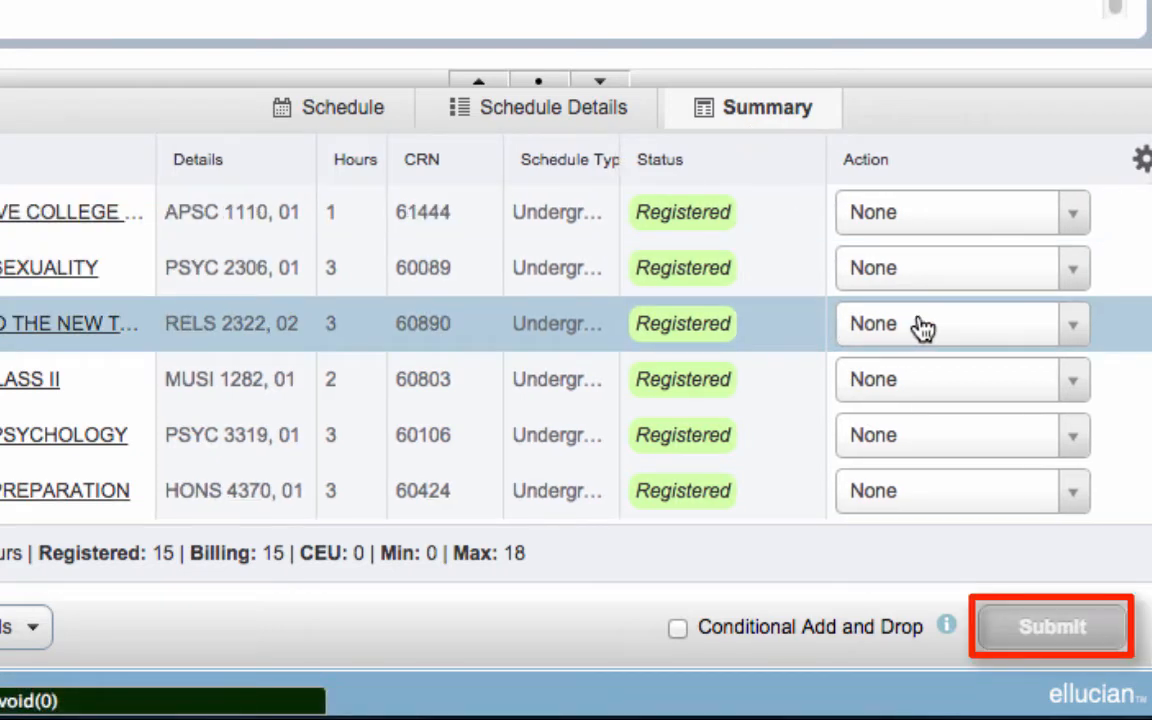
{"action": "mouse_move", "coordinate": [940, 316]}
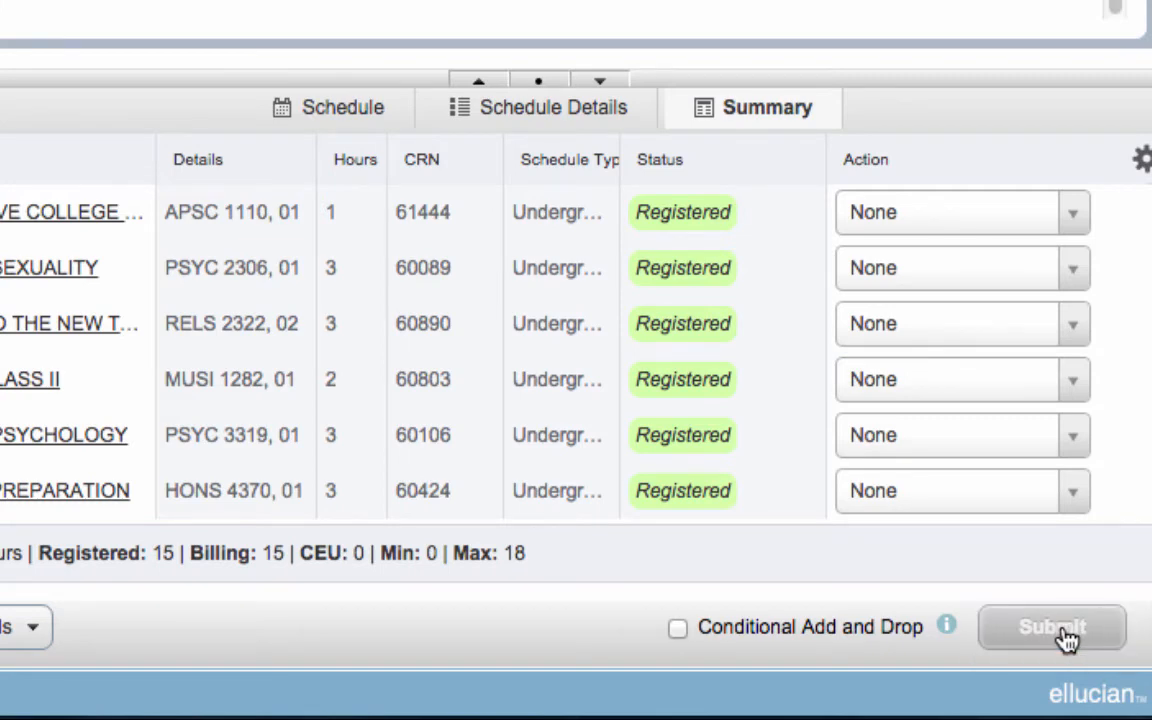
{"action": "left_click", "coordinate": [962, 212]}
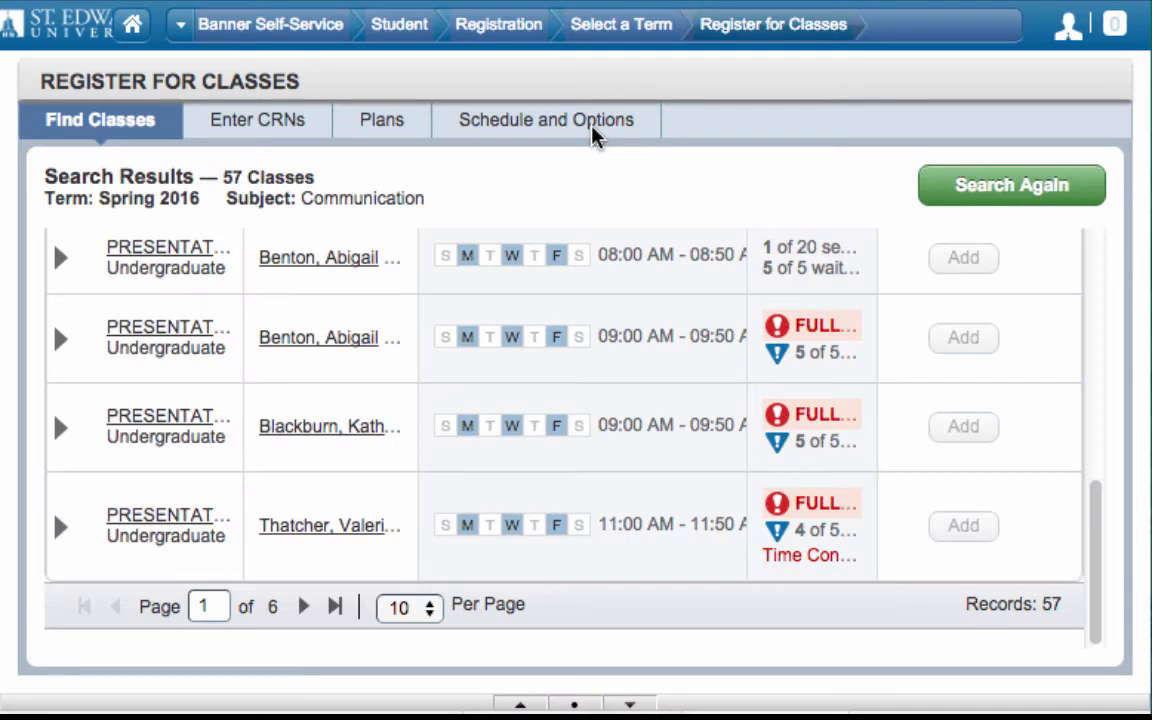
- Show the Schedule and Options summary of the six registered Spring 2016 courses
{"action": "left_click", "coordinate": [544, 120]}
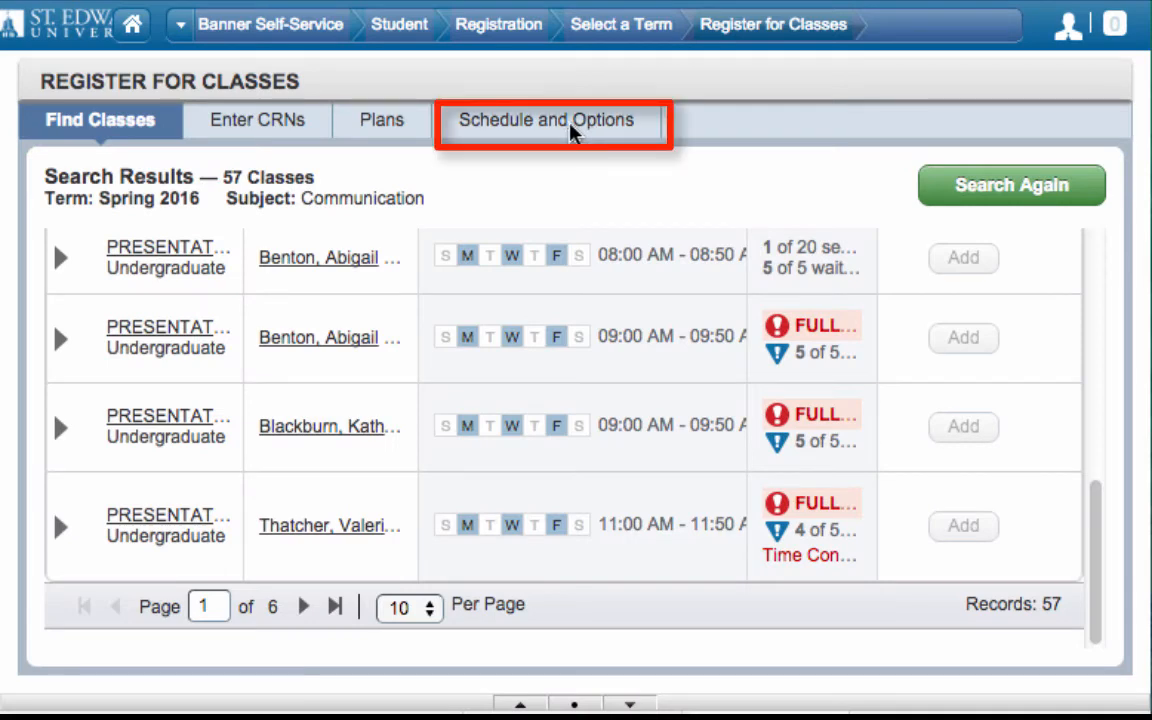
{"action": "mouse_move", "coordinate": [570, 124]}
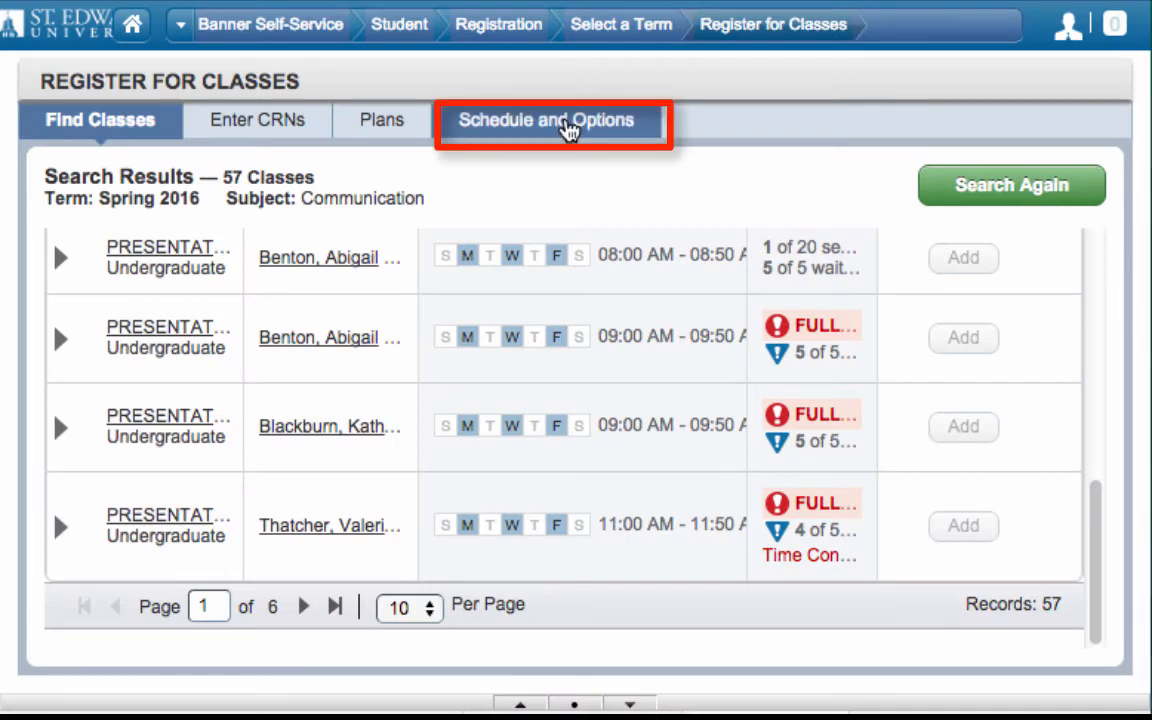
{"action": "left_click", "coordinate": [544, 120]}
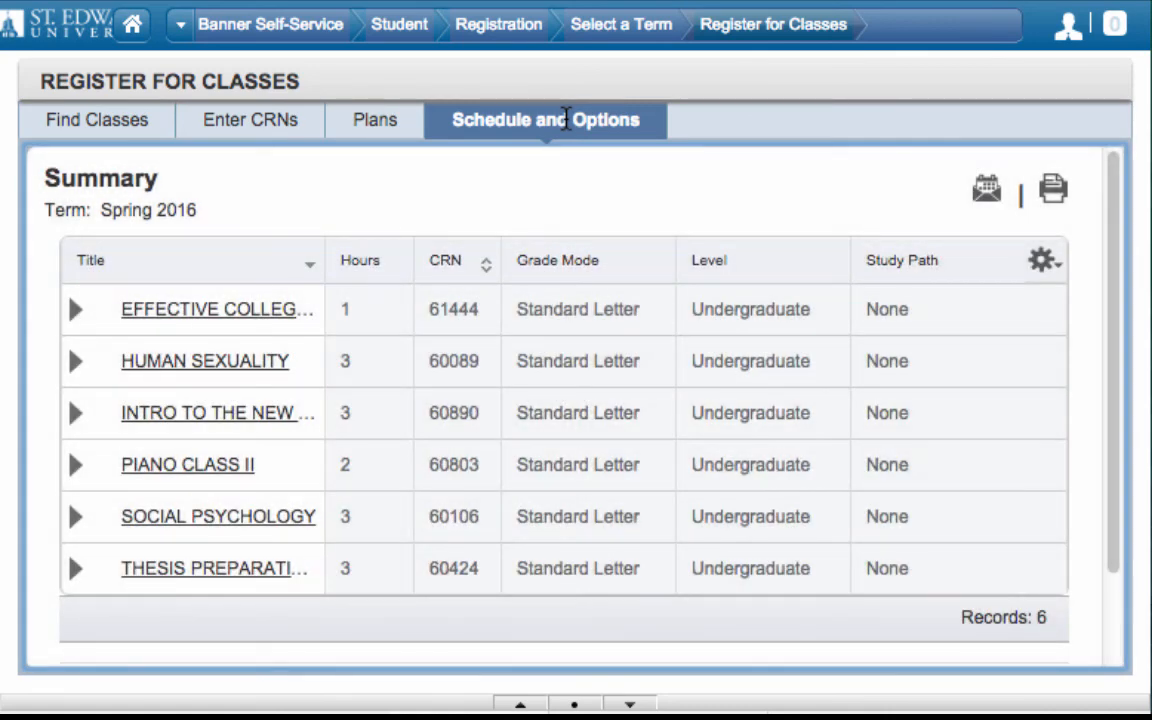